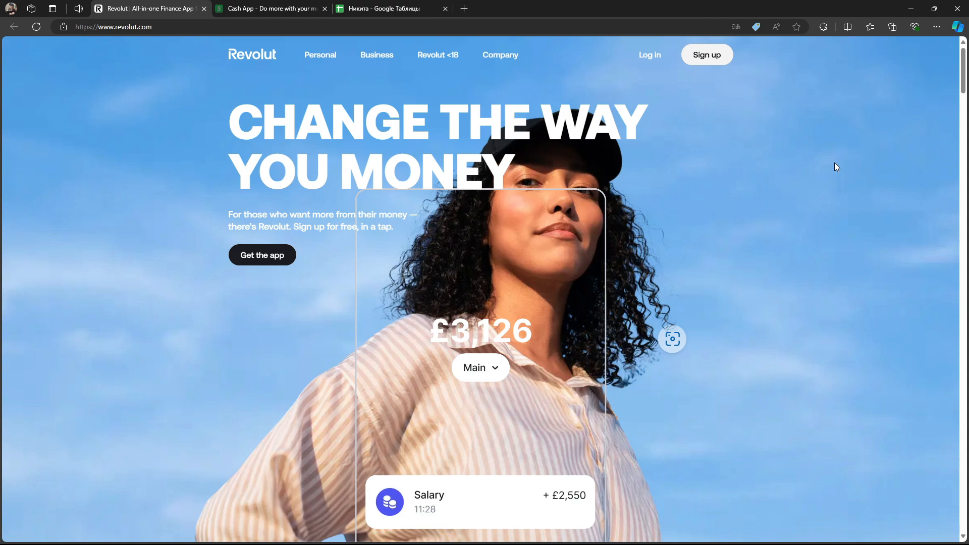
mouse_move(900, 142)
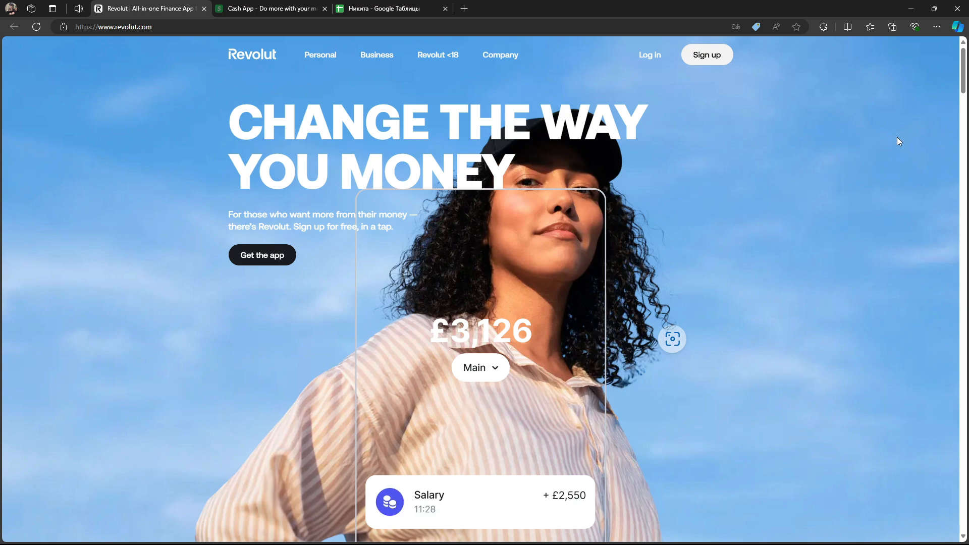
Step: Browse the Revolut homepage from the hero through the account cards carousel, savings and transfers sections
scroll(down, 3)
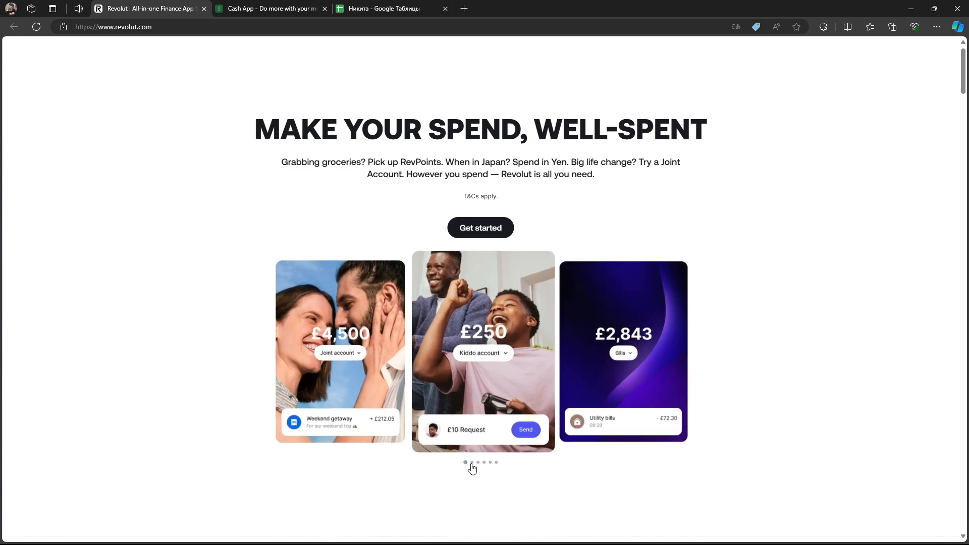
click(471, 462)
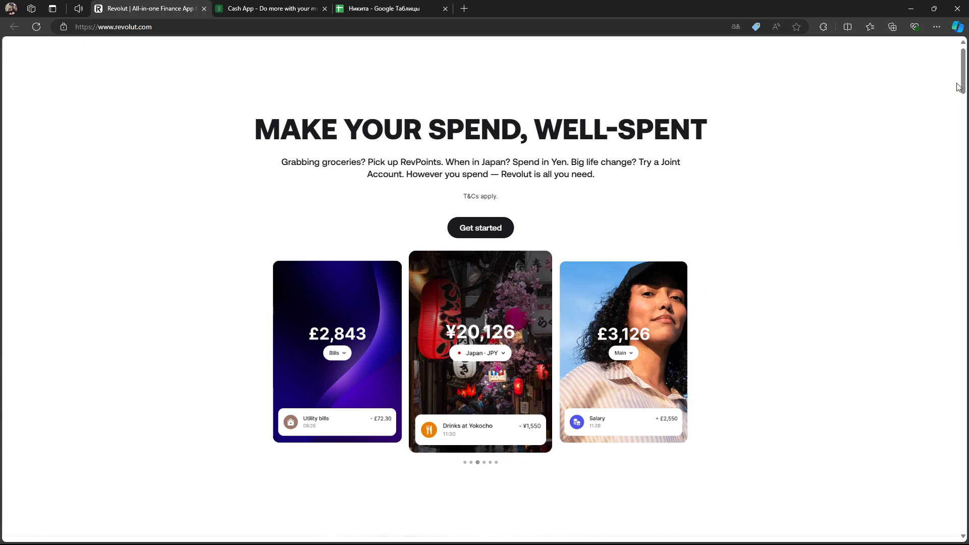
scroll(down, 3)
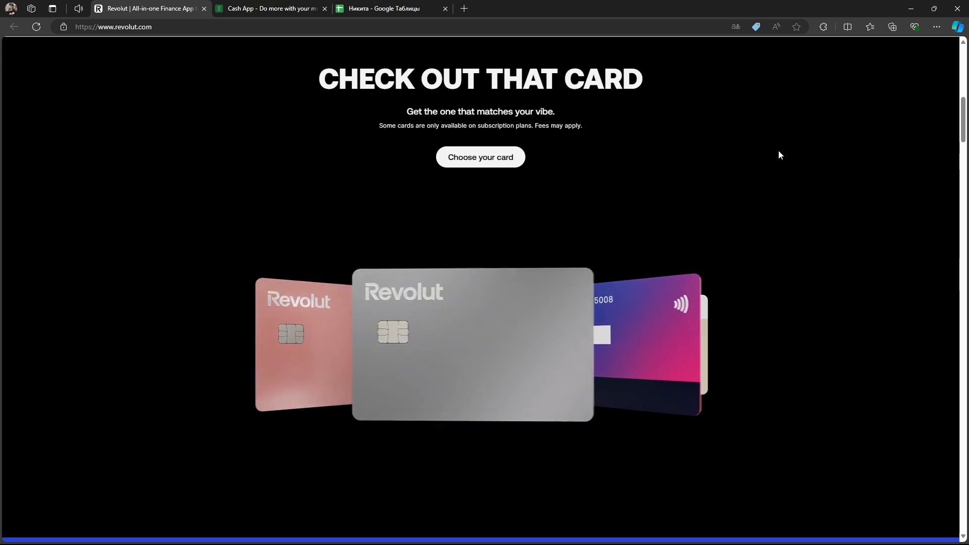
scroll(down, 3)
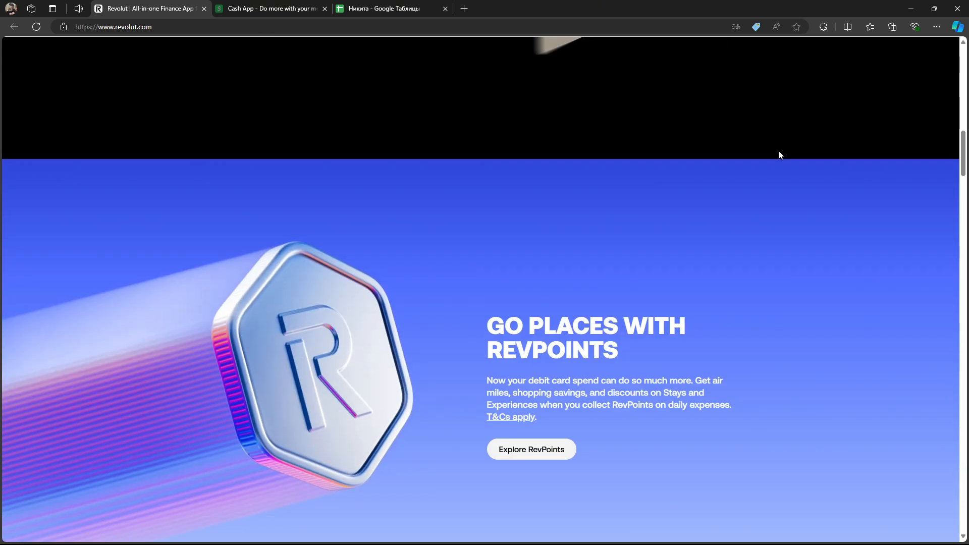
scroll(down, 3)
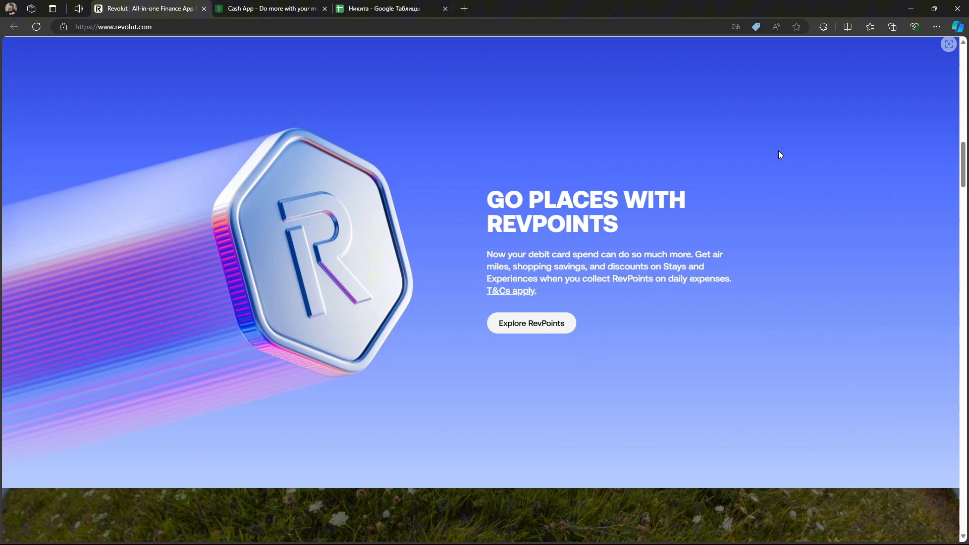
scroll(down, 3)
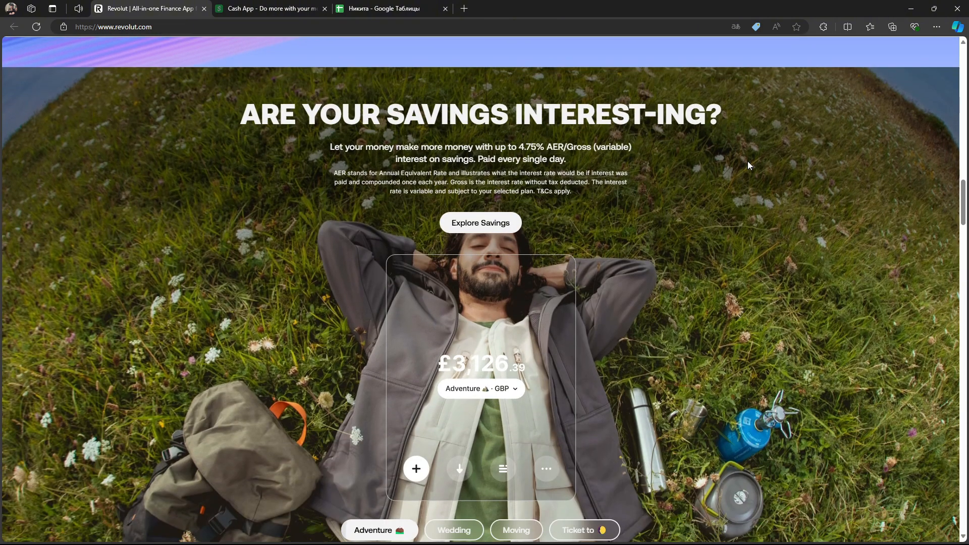
scroll(down, 3)
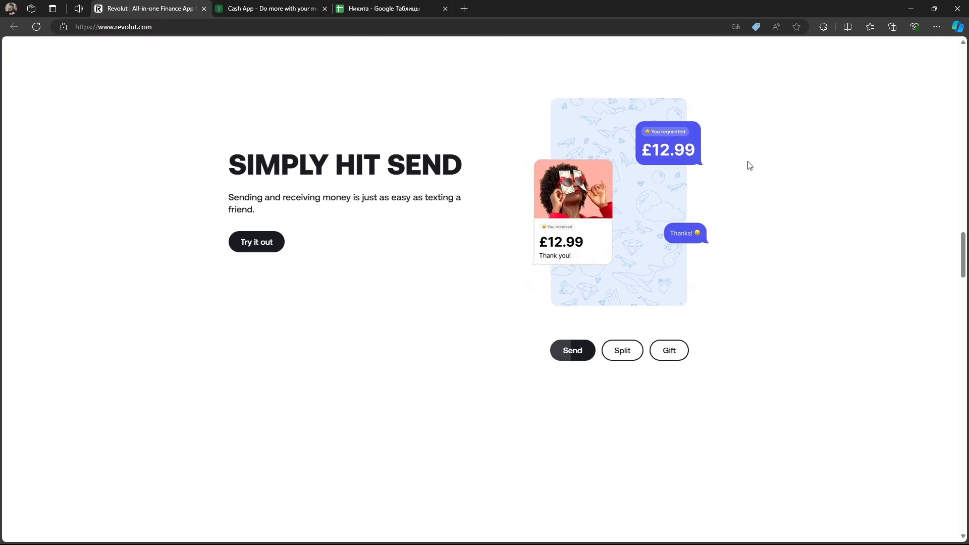
Step: Continue past stocks and security to the Choose your plan pricing, then switch to the Cash App tab
scroll(down, 3)
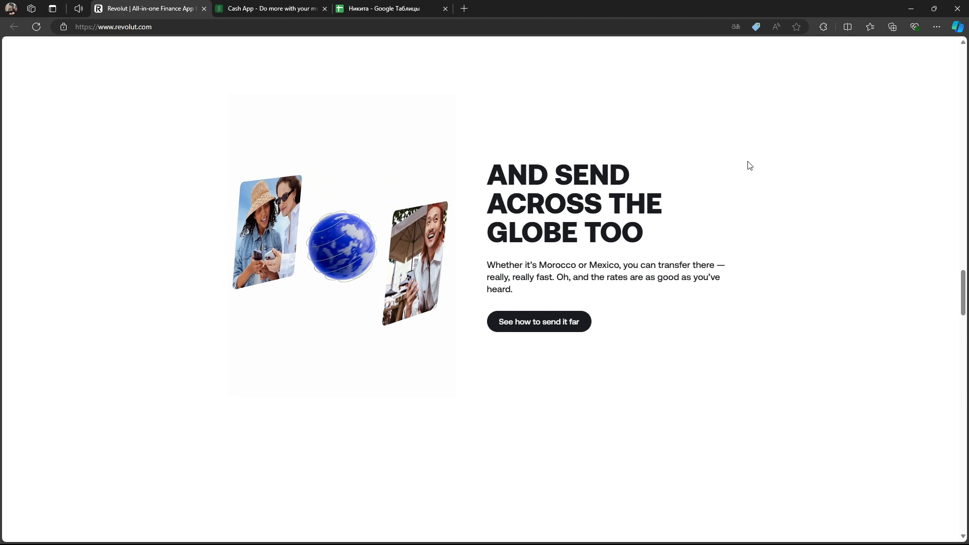
scroll(down, 3)
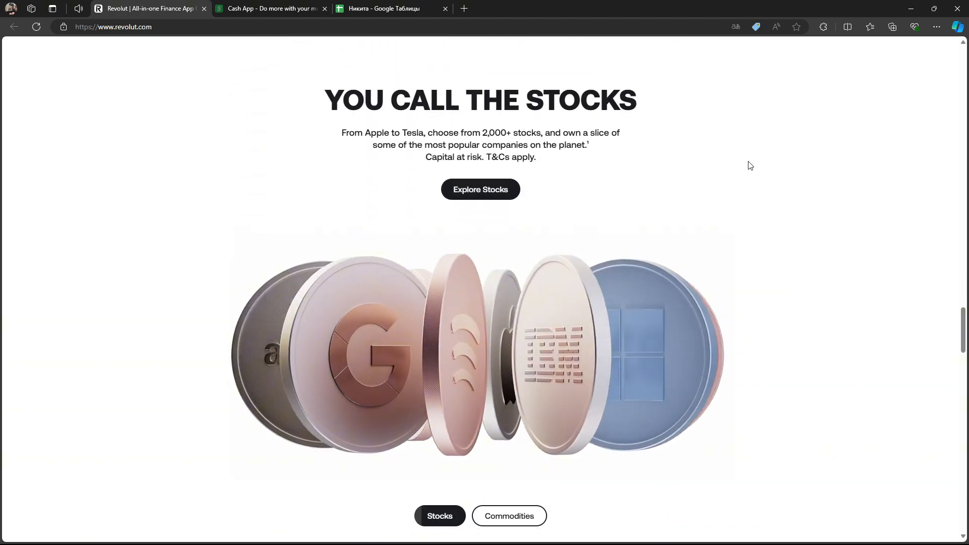
scroll(down, 3)
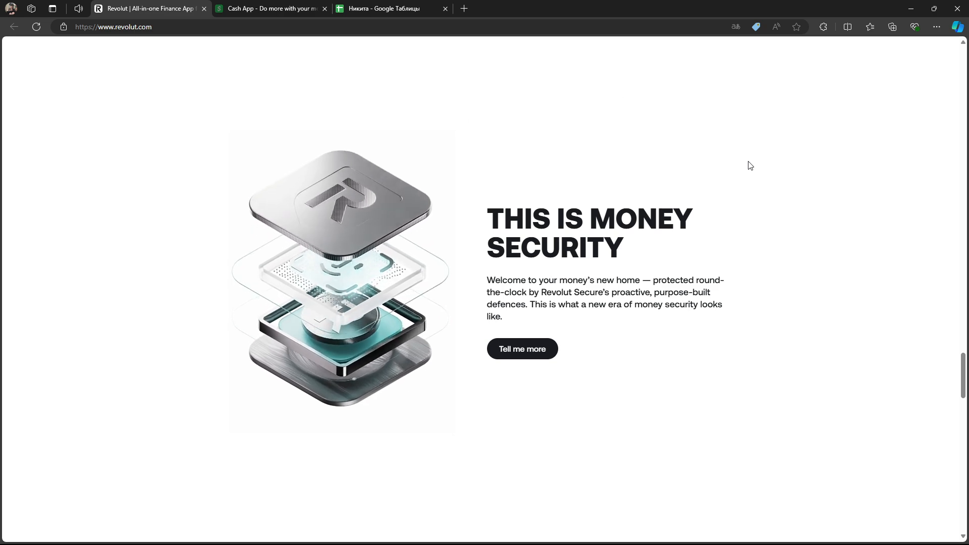
scroll(down, 3)
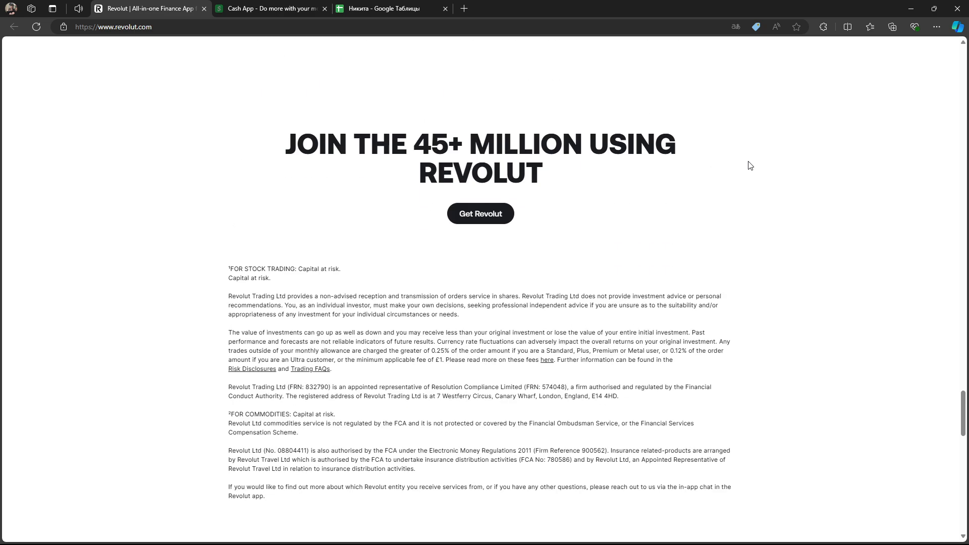
scroll(down, 3)
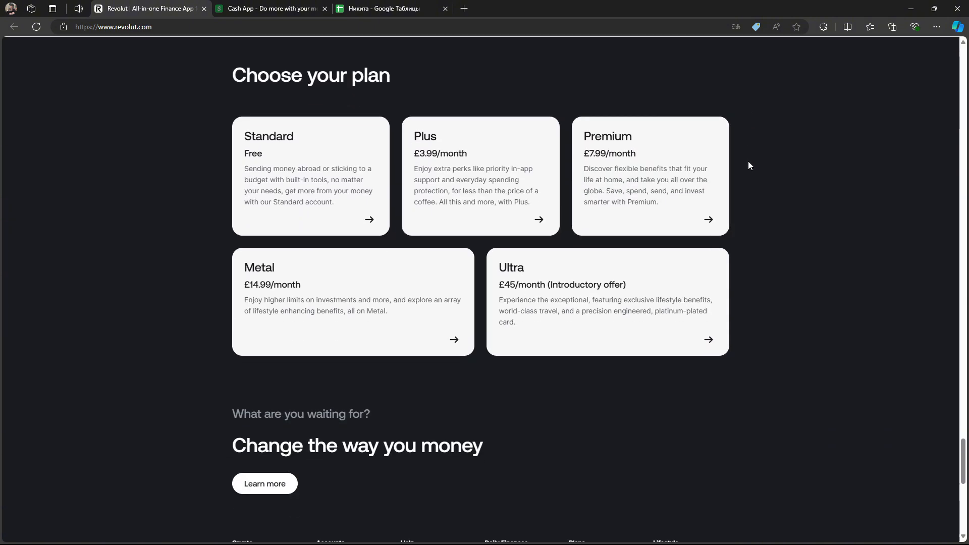
click(270, 10)
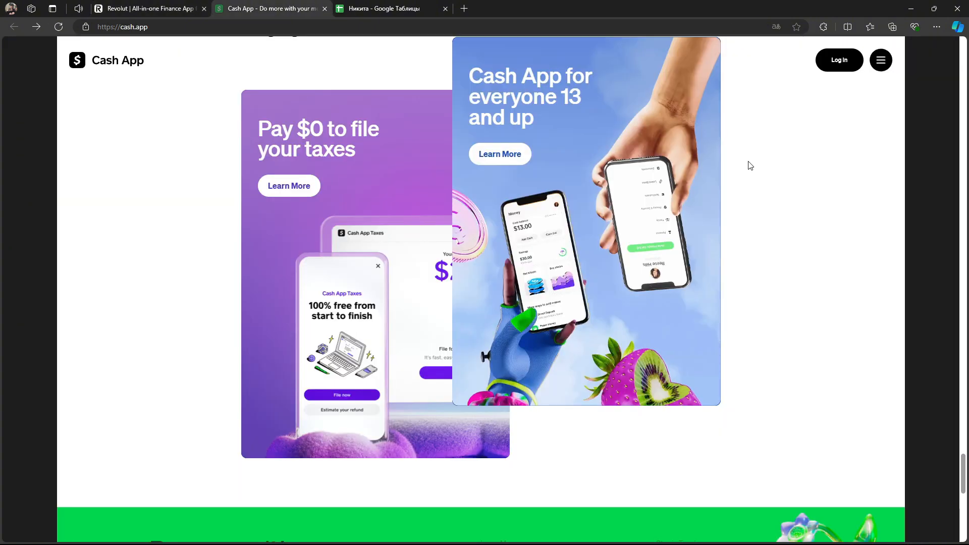
Step: View the top of Cash App's Send Money page with its download code
scroll(up, 3)
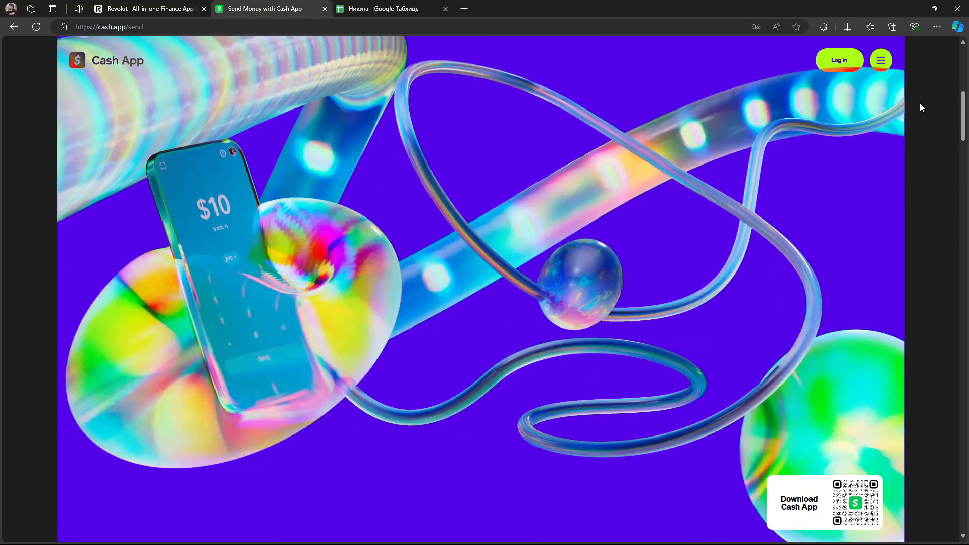
Step: Read the Send Money page past the All in one carousel down to Common Questions and Explore More
scroll(down, 3)
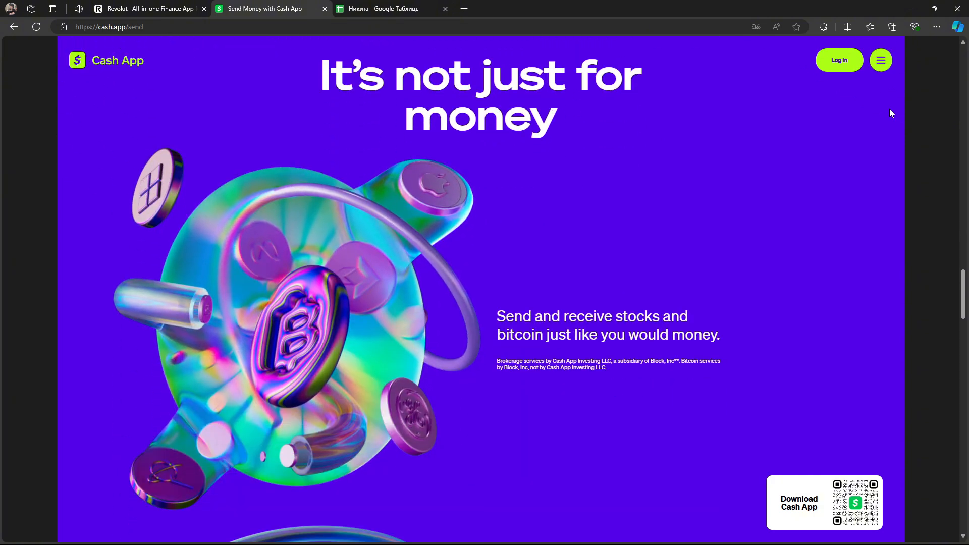
scroll(down, 3)
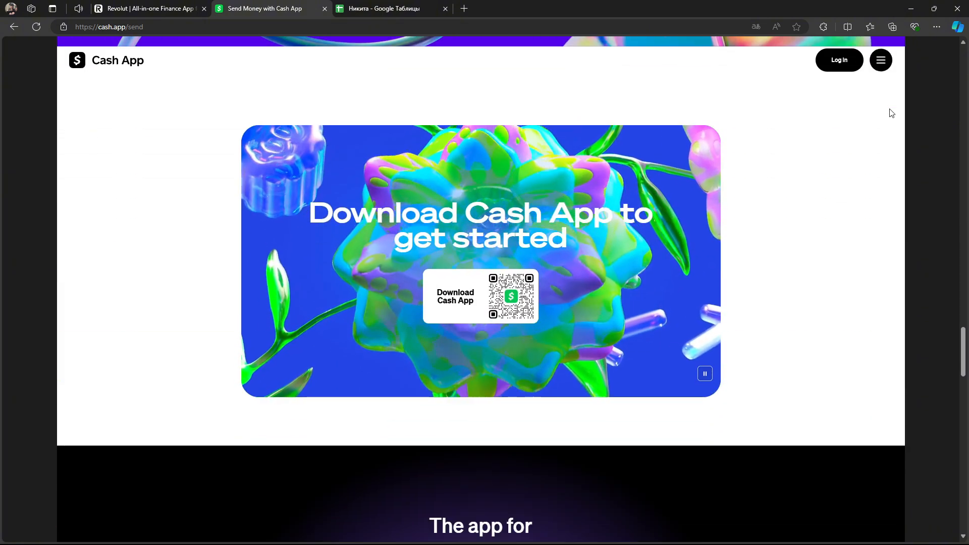
scroll(down, 3)
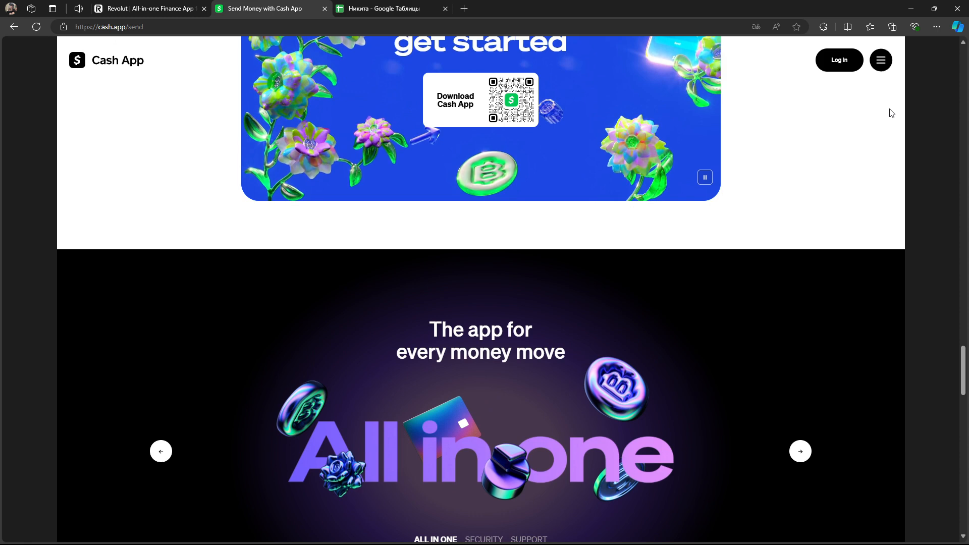
scroll(down, 3)
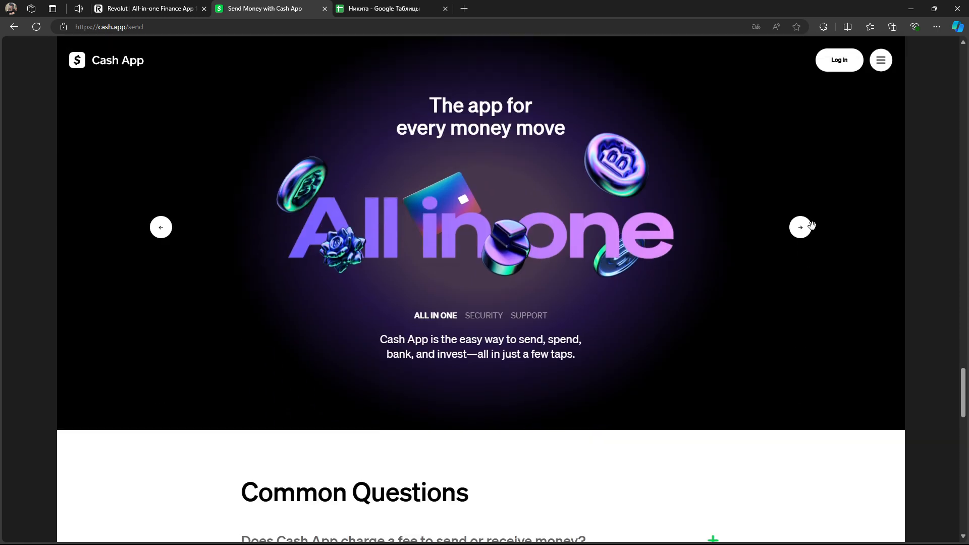
click(800, 227)
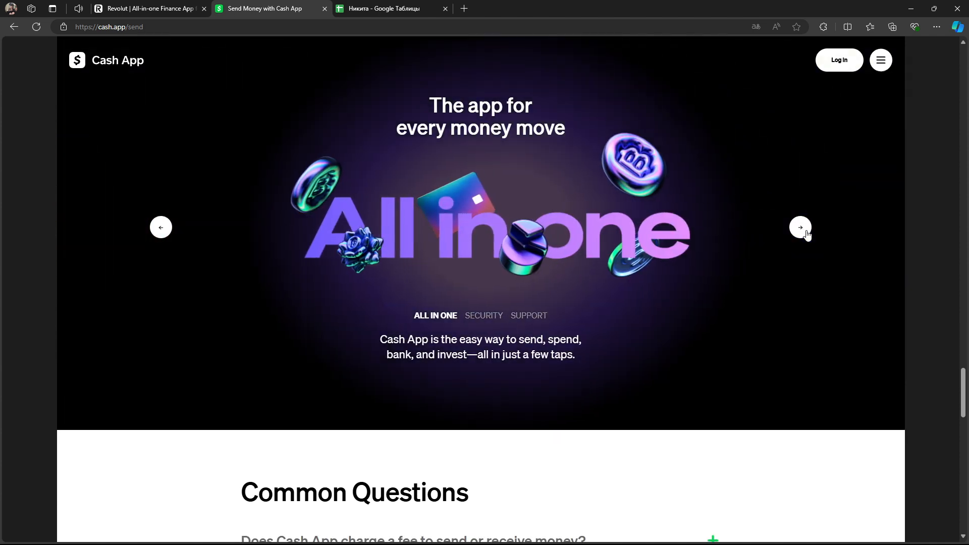
scroll(down, 3)
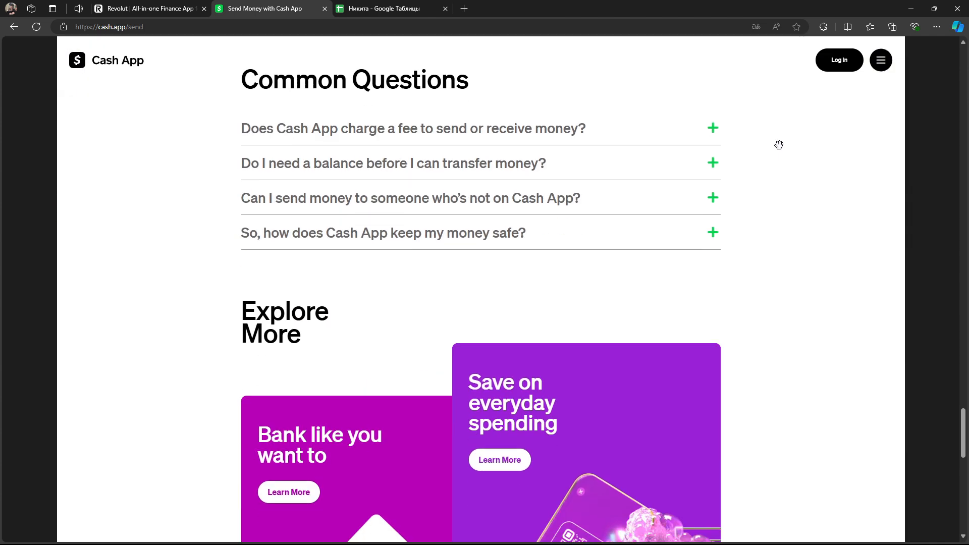
scroll(down, 3)
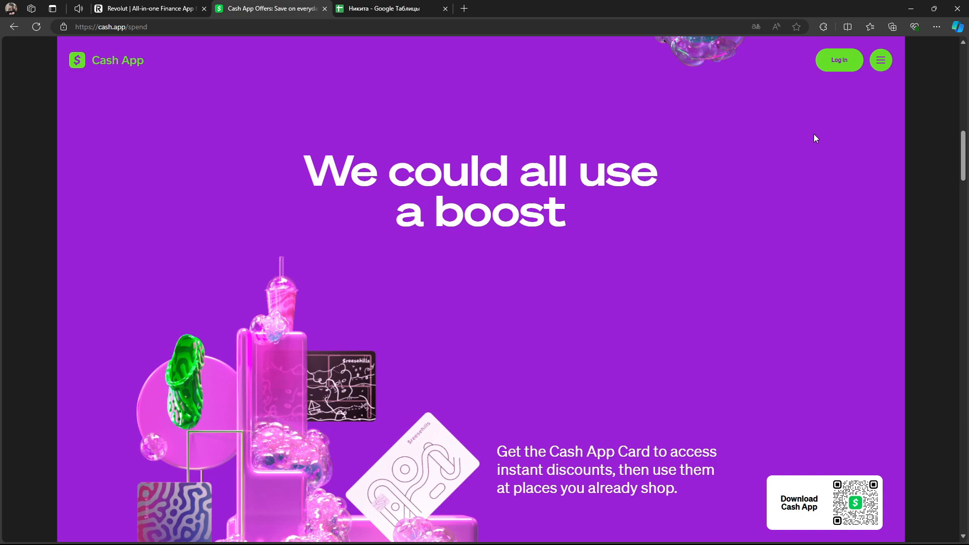
Step: Browse the Save on everyday spending page through boost discounts, tap checkout and download sections to Common Questions
scroll(down, 3)
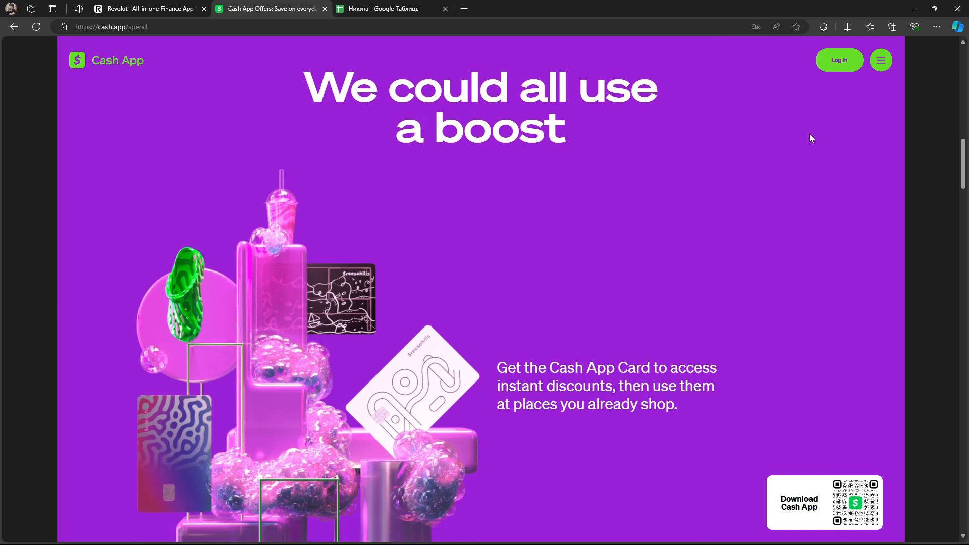
scroll(down, 3)
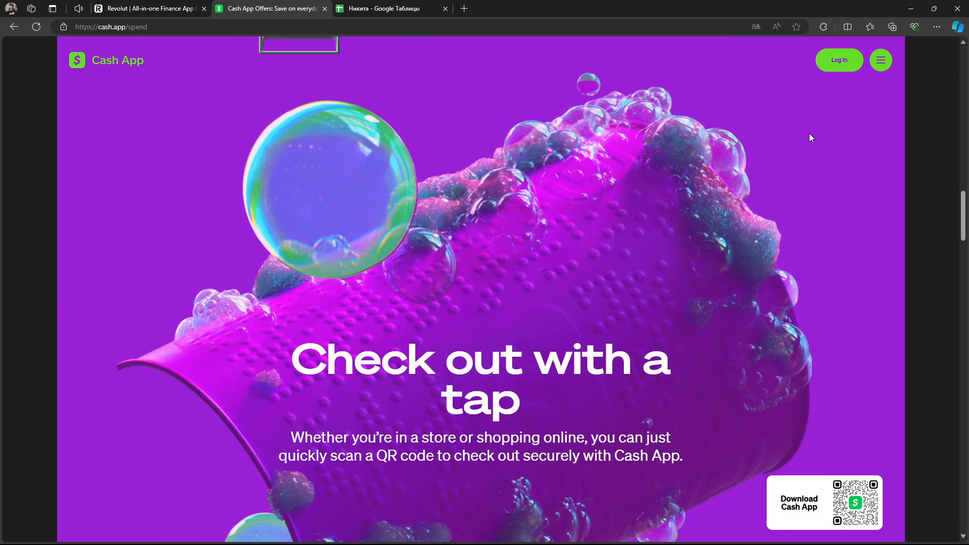
scroll(down, 3)
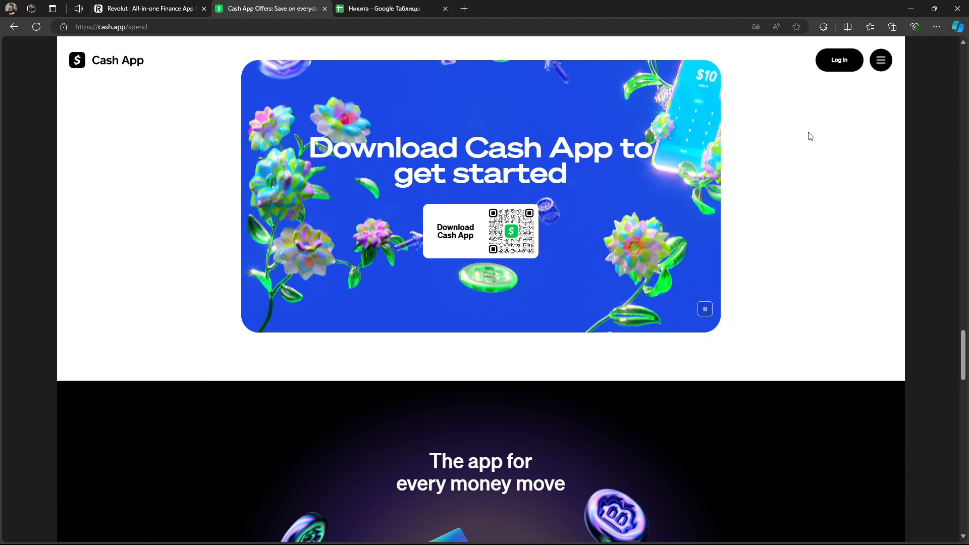
scroll(down, 3)
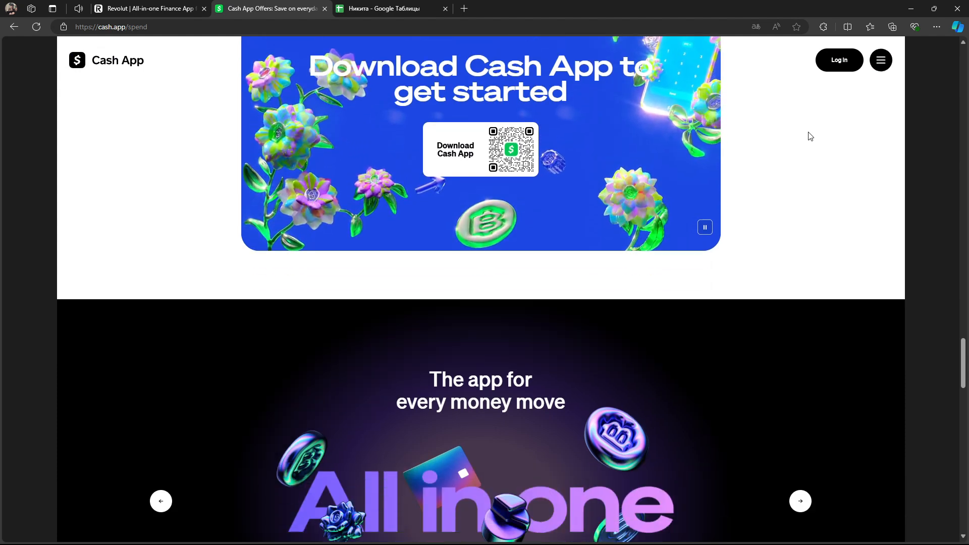
scroll(down, 3)
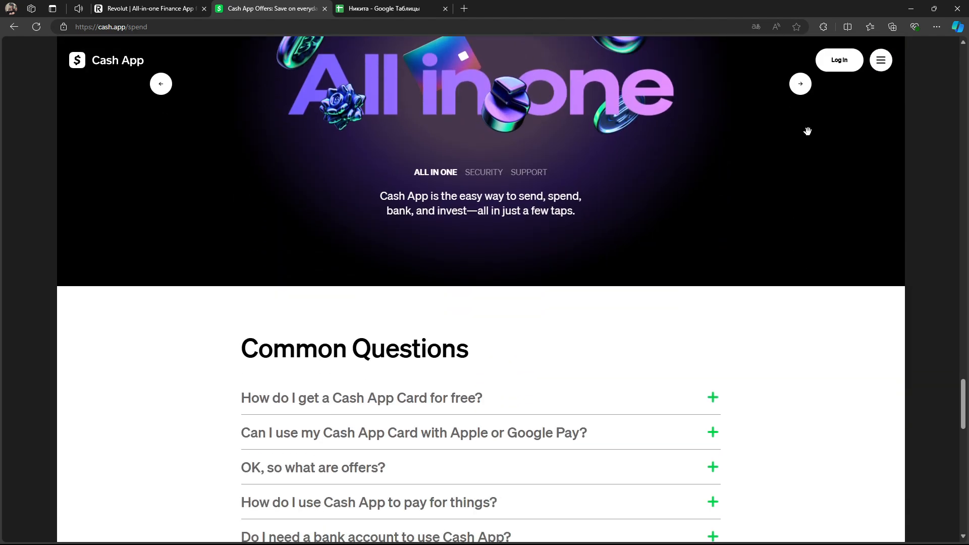